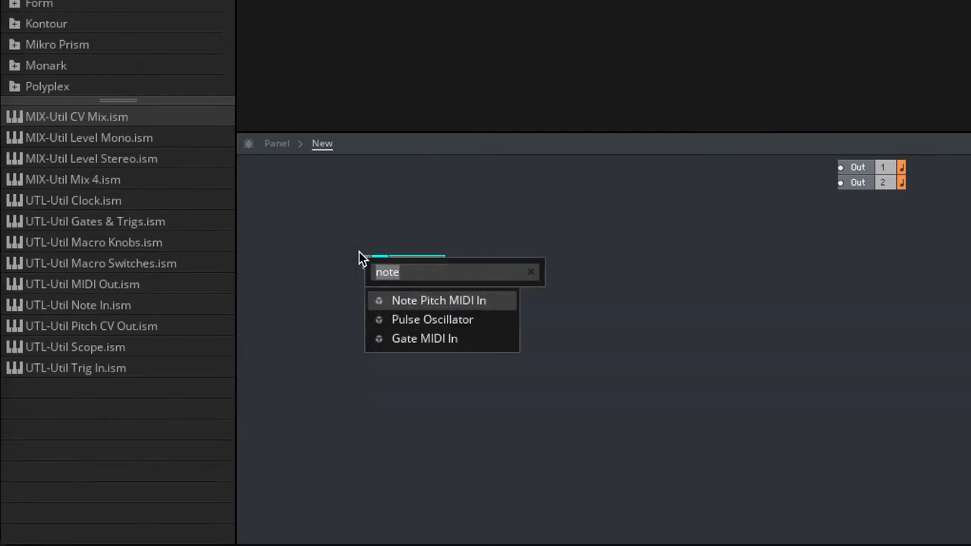
Add Note Pitch MIDI In and Pulse 1-ramp Oscillator, wiring pitch and gate in and Out to both audio outputs
{"action": "left_click", "coordinate": [425, 338]}
{"action": "type", "text": "pulse"}
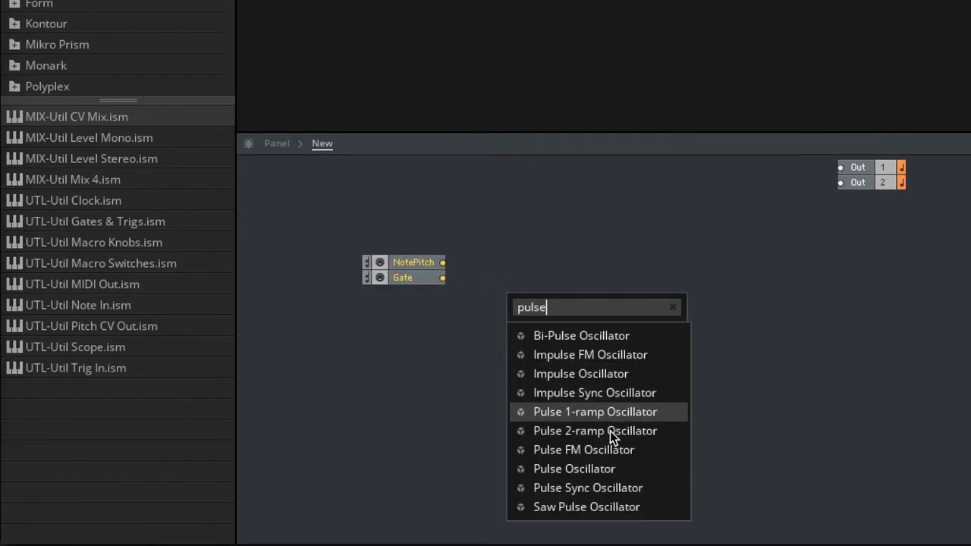
{"action": "left_click", "coordinate": [573, 467]}
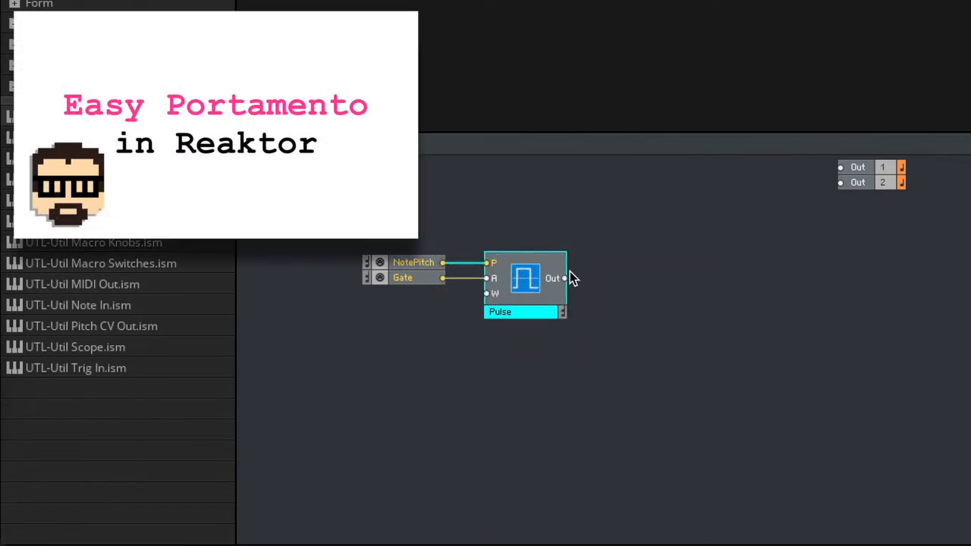
{"action": "left_click_drag", "start_coordinate": [564, 279], "coordinate": [840, 166]}
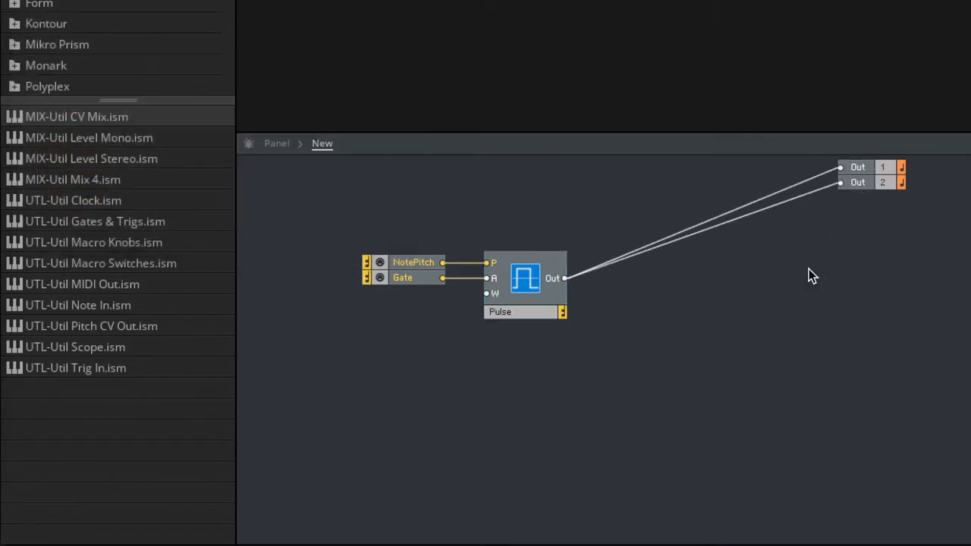
{"action": "left_click", "coordinate": [525, 281]}
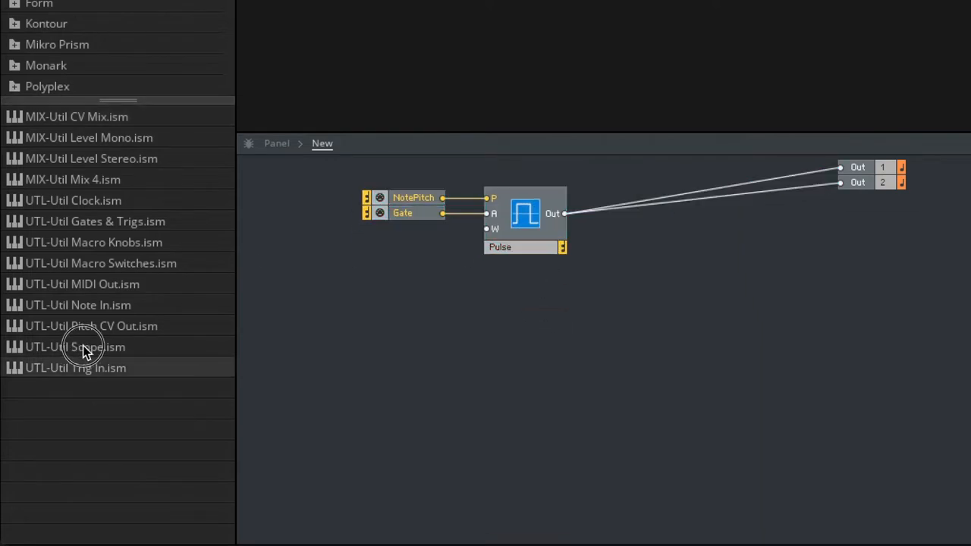
Add the Util Scope block and feed the pulse oscillator output into its In port
{"action": "left_click_drag", "start_coordinate": [76, 346], "coordinate": [777, 319]}
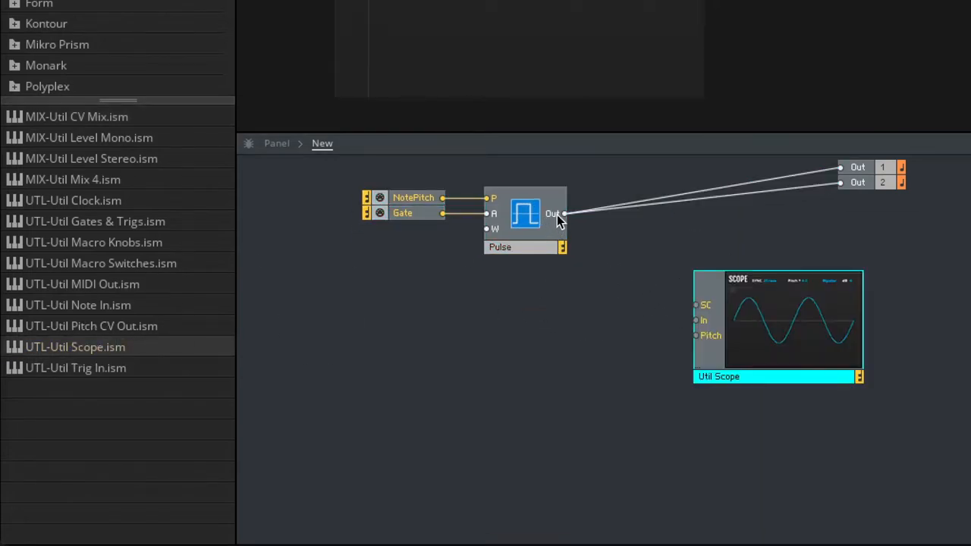
{"action": "left_click_drag", "start_coordinate": [562, 213], "coordinate": [695, 320]}
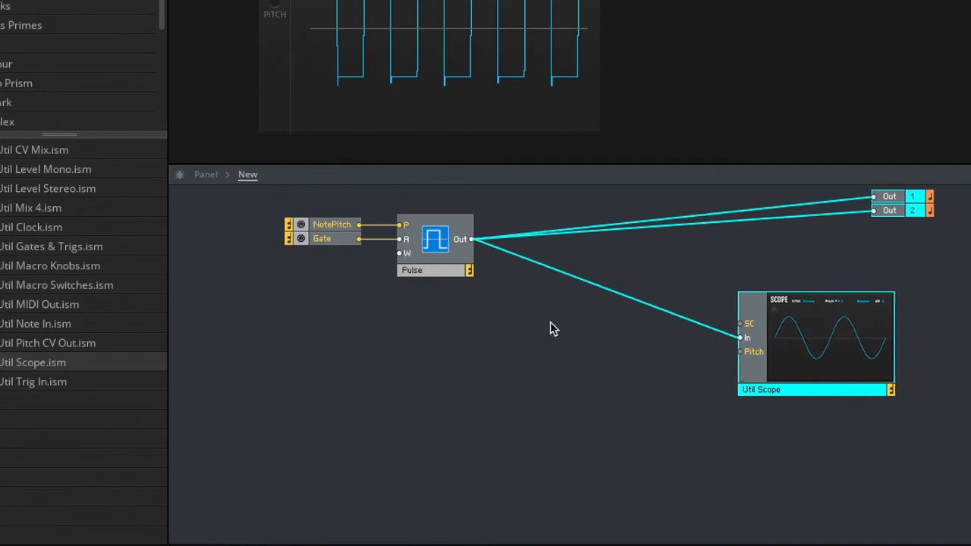
Insert a Multi 2-Pole filter, create a cutoff knob on its P port and lower the cutoff to soften the waveform
{"action": "right_click", "coordinate": [554, 330]}
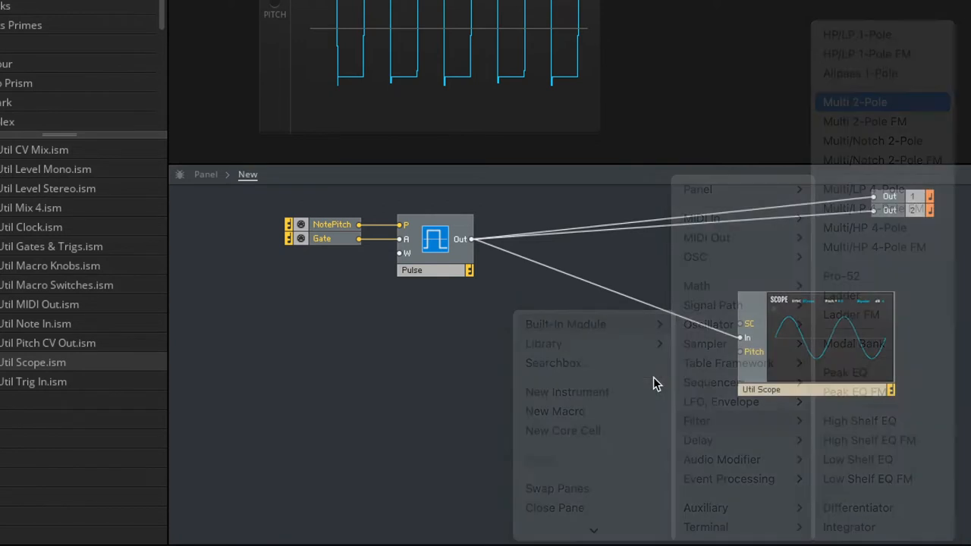
{"action": "left_click", "coordinate": [856, 102]}
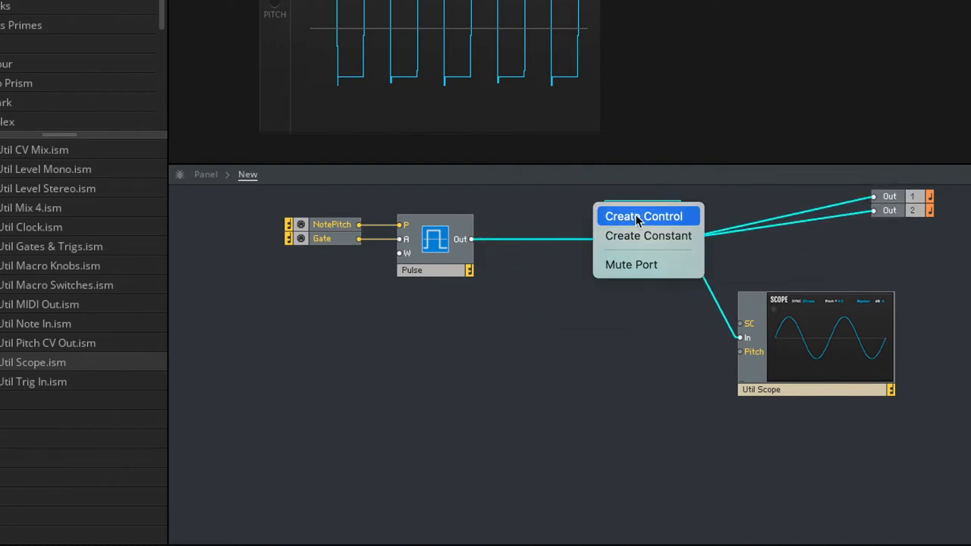
{"action": "left_click", "coordinate": [643, 216]}
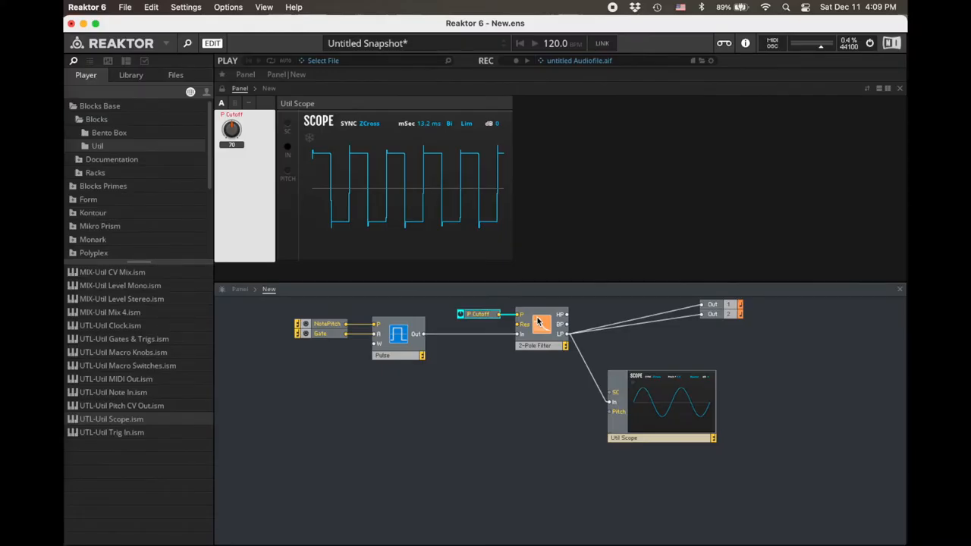
{"action": "left_click_drag", "start_coordinate": [230, 129], "coordinate": [233, 123]}
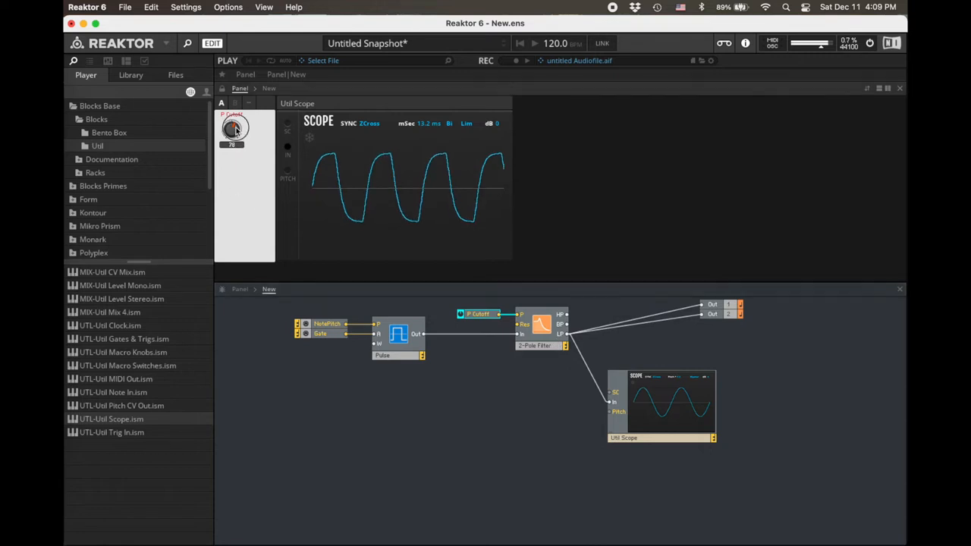
{"action": "left_click_drag", "start_coordinate": [233, 128], "coordinate": [230, 150]}
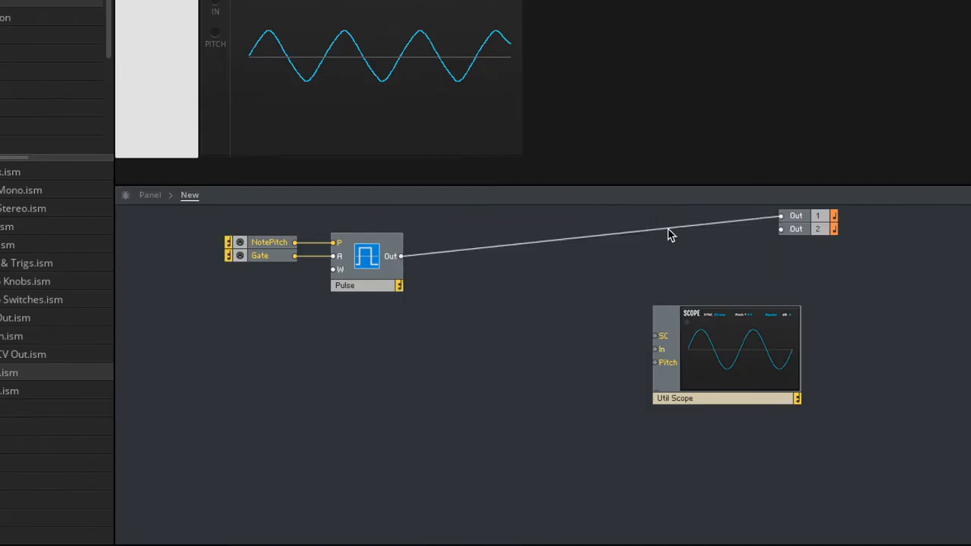
Rewire NotePitch into the filter and its LP output via the small converter into the pulse oscillator's pitch
{"action": "left_click_drag", "start_coordinate": [402, 255], "coordinate": [658, 341]}
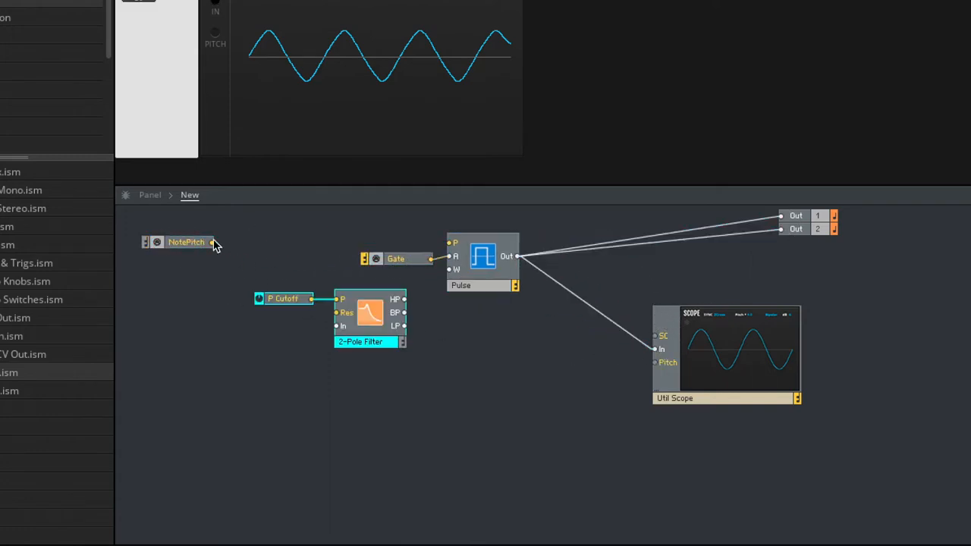
{"action": "left_click_drag", "start_coordinate": [215, 243], "coordinate": [281, 298]}
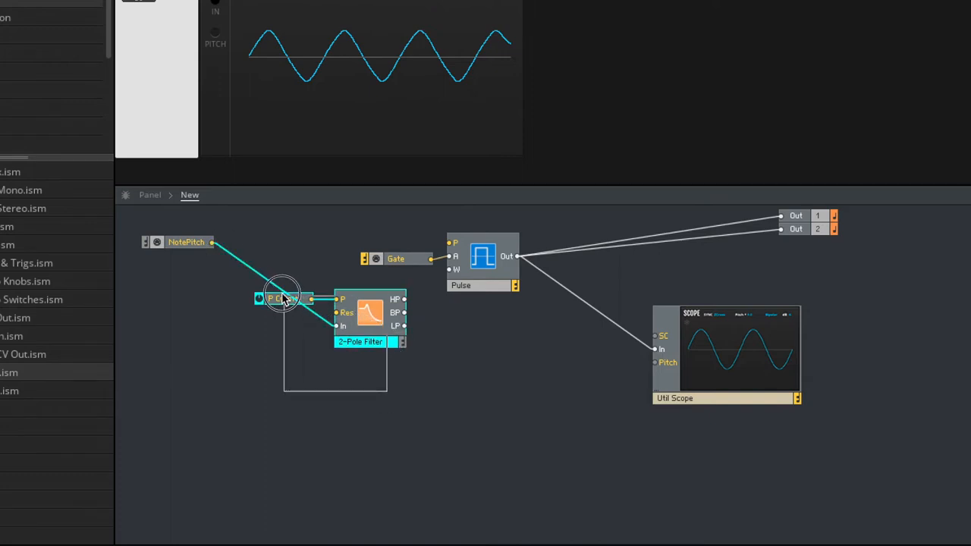
{"action": "left_click_drag", "start_coordinate": [285, 297], "coordinate": [318, 259]}
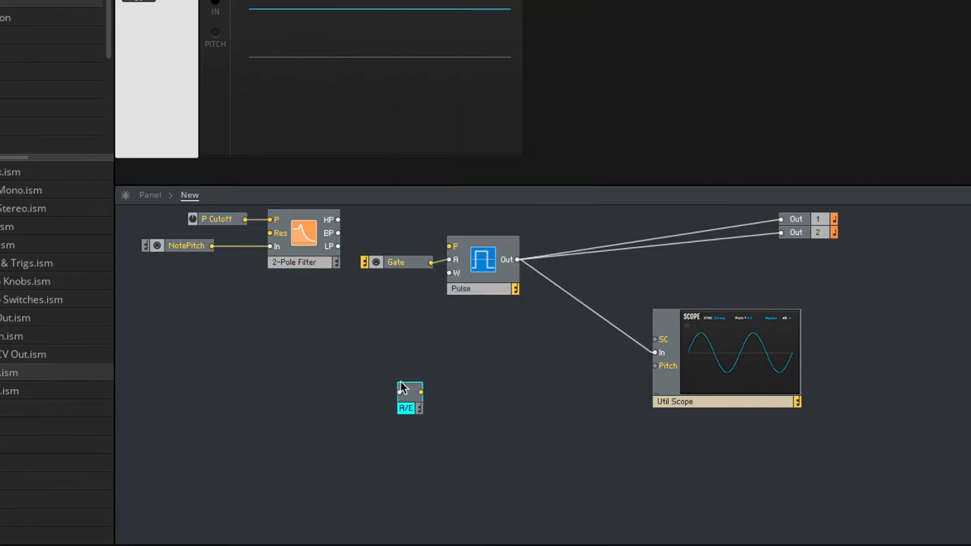
{"action": "left_click_drag", "start_coordinate": [410, 397], "coordinate": [455, 246]}
{"action": "type", "text": "sle"}
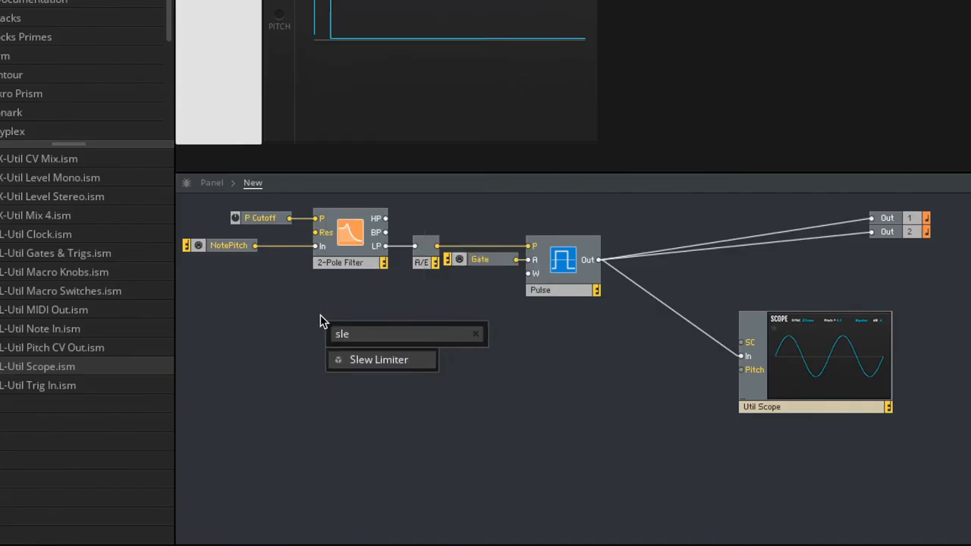
Add a Slew Limiter in place of the filter and create a control knob on its input port
{"action": "left_click", "coordinate": [379, 359]}
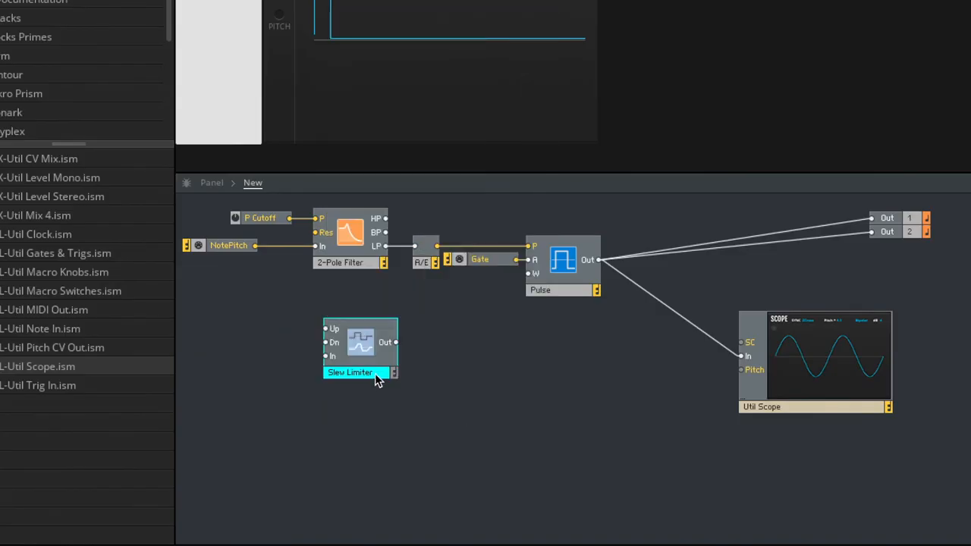
{"action": "left_click_drag", "start_coordinate": [361, 371], "coordinate": [337, 336]}
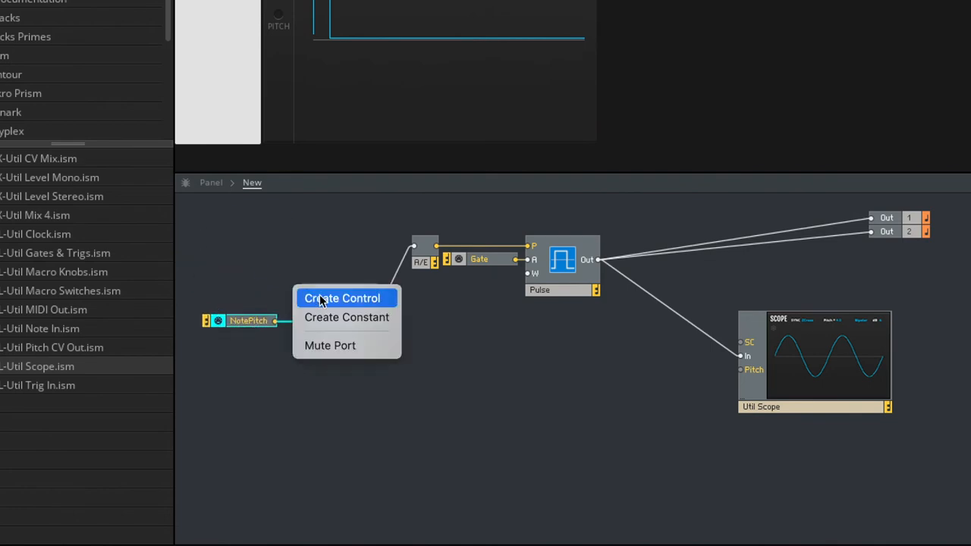
{"action": "left_click", "coordinate": [343, 297]}
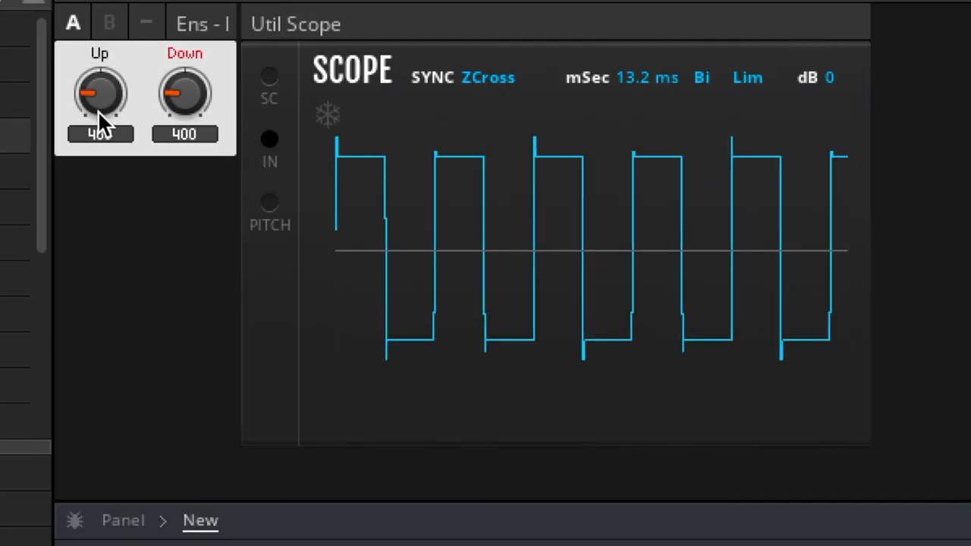
Retune the slew limiter: Down rate up to 1000 then down to 20, and adjust the Up rate
{"action": "left_click_drag", "start_coordinate": [185, 91], "coordinate": [185, 68]}
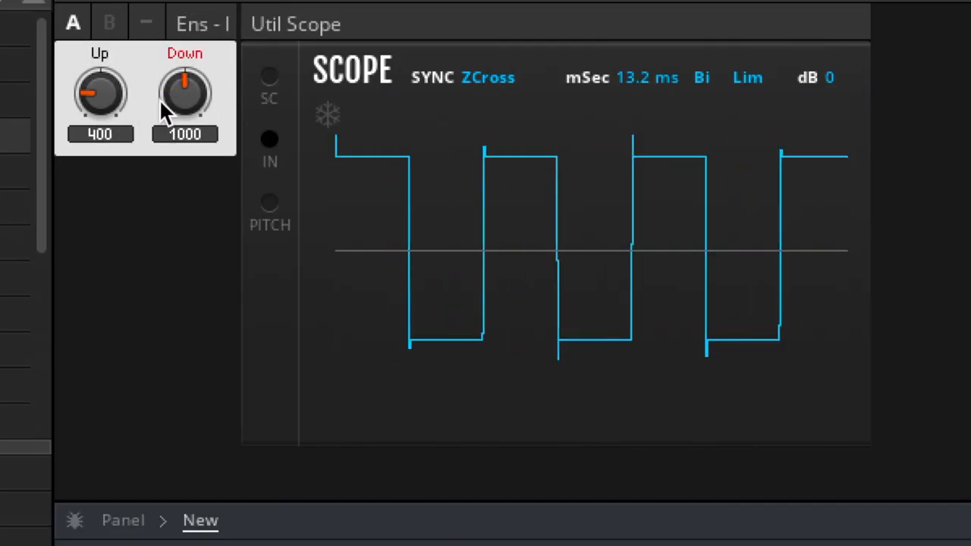
{"action": "left_click_drag", "start_coordinate": [100, 91], "coordinate": [91, 134]}
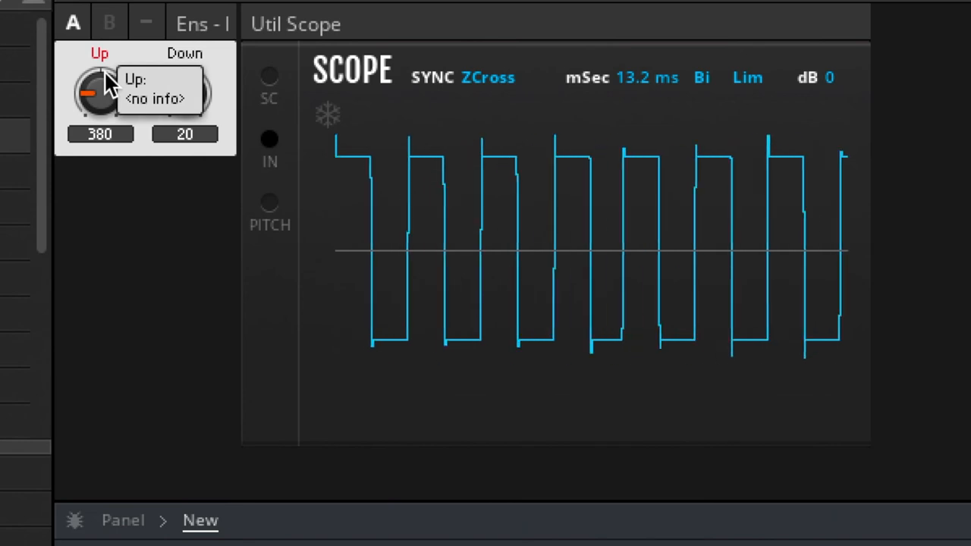
{"action": "left_click_drag", "start_coordinate": [185, 91], "coordinate": [185, 57]}
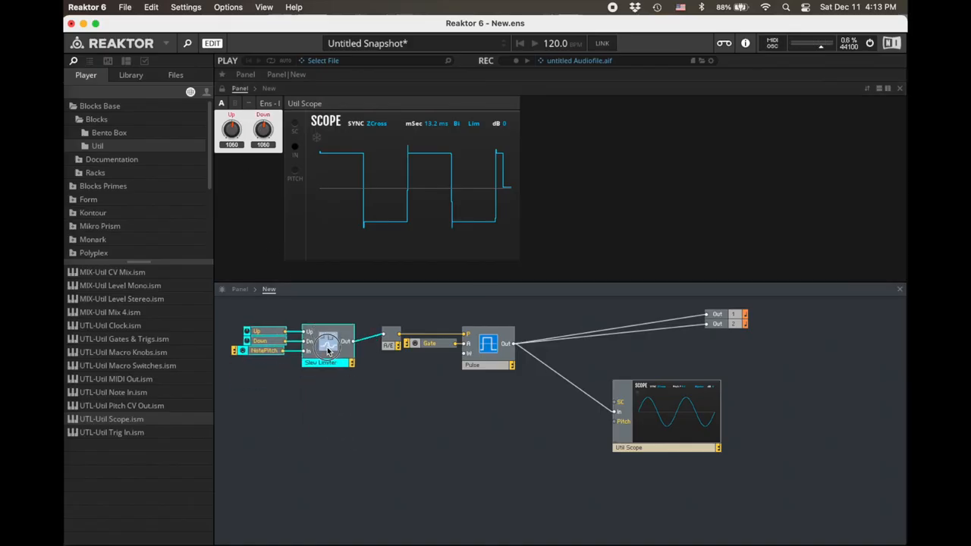
{"action": "mouse_move", "coordinate": [328, 343]}
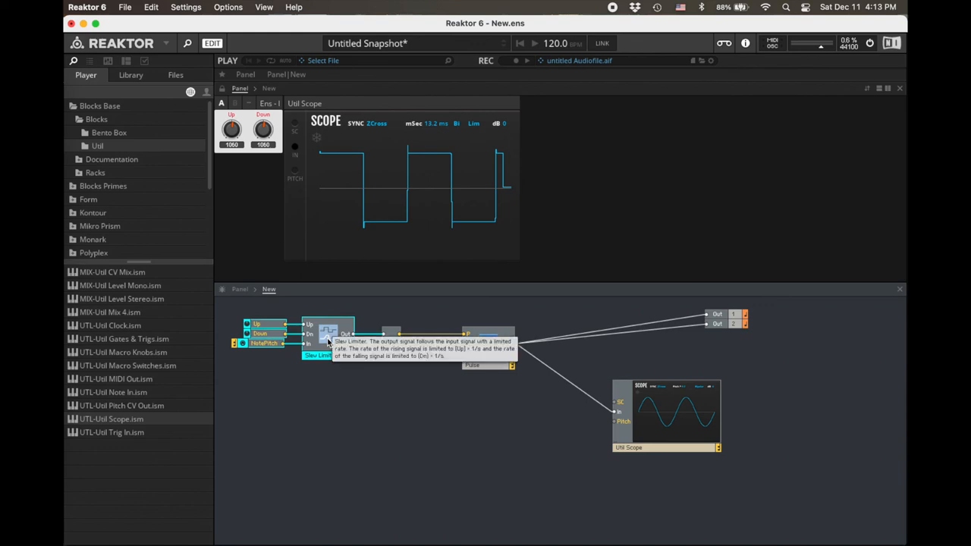